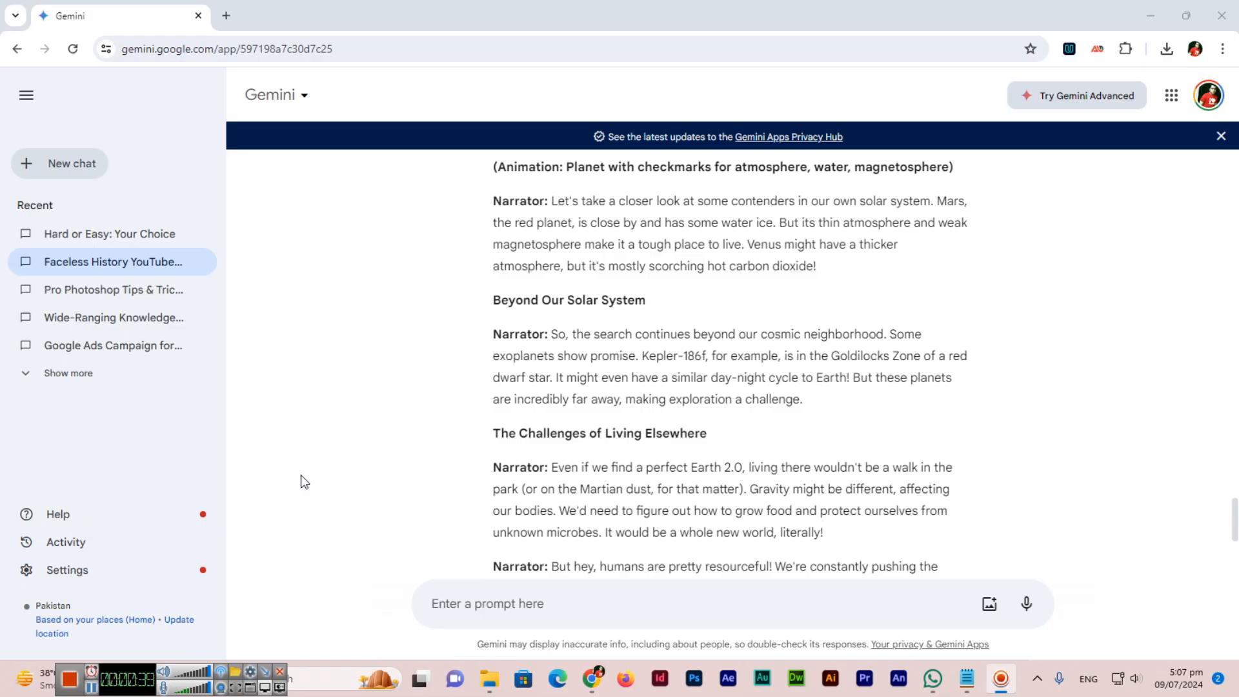
# Scroll to the end of the YouTube script response and open its Share & export menu.
pyautogui.scroll(-3)
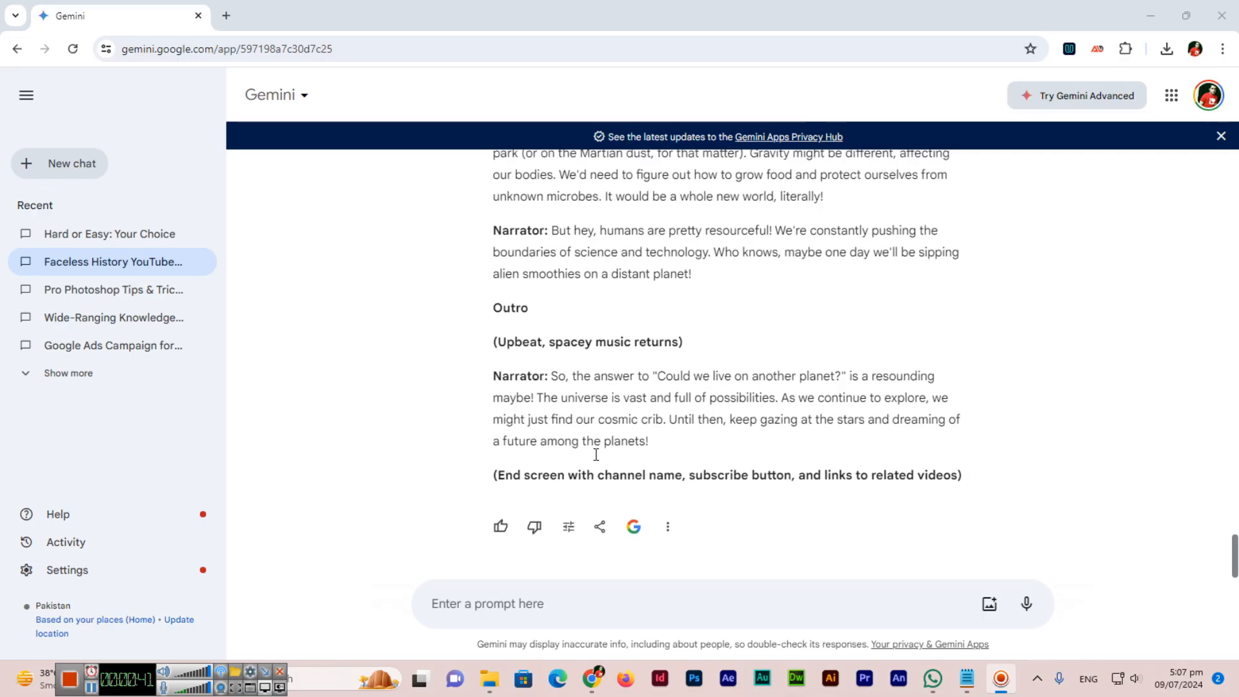
pyautogui.moveTo(599, 527)
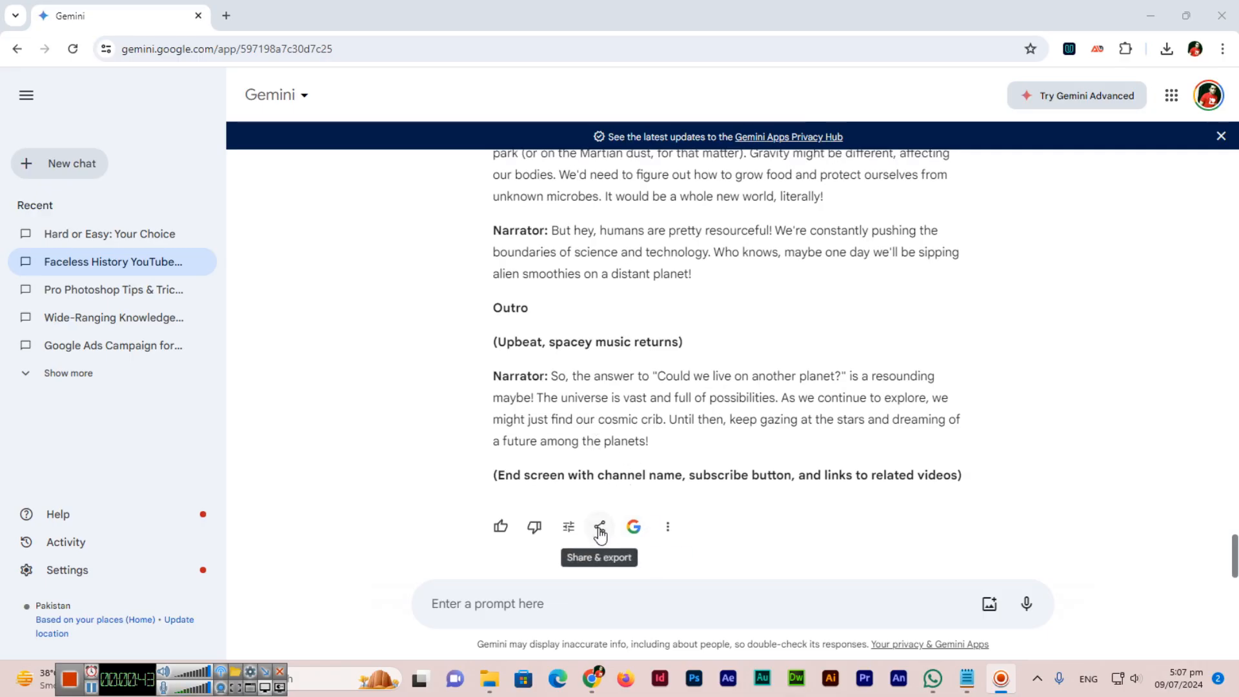
pyautogui.moveTo(598, 541)
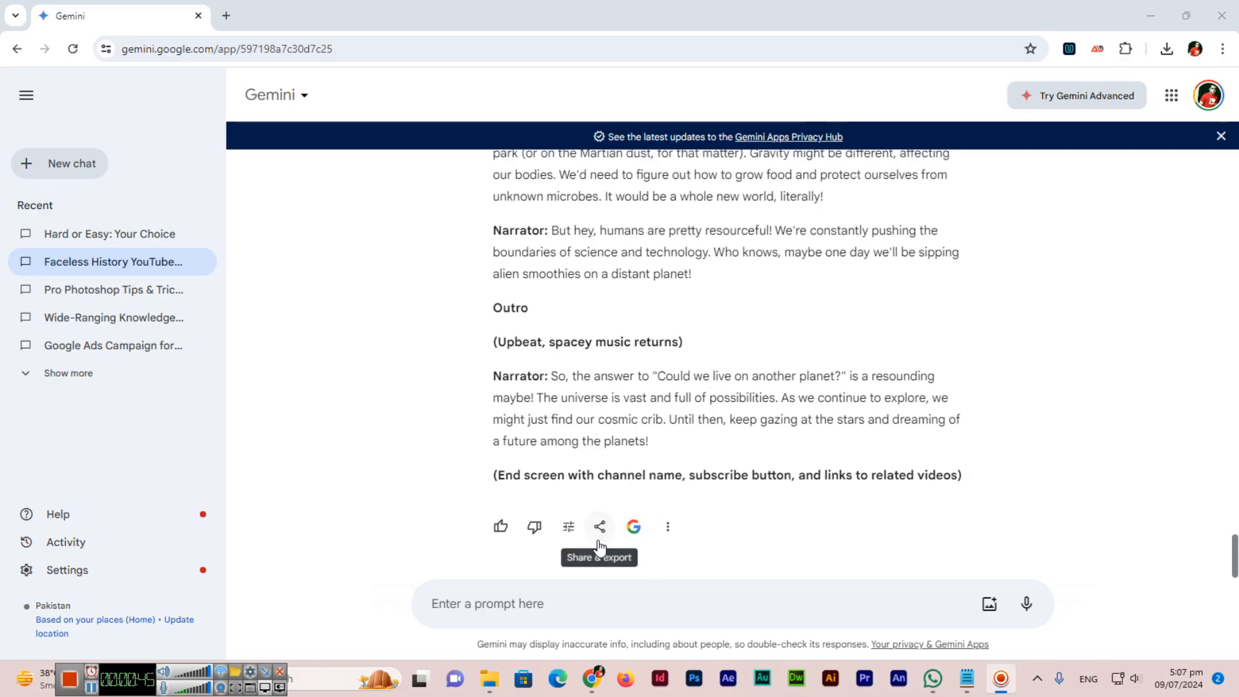
pyautogui.moveTo(599, 538)
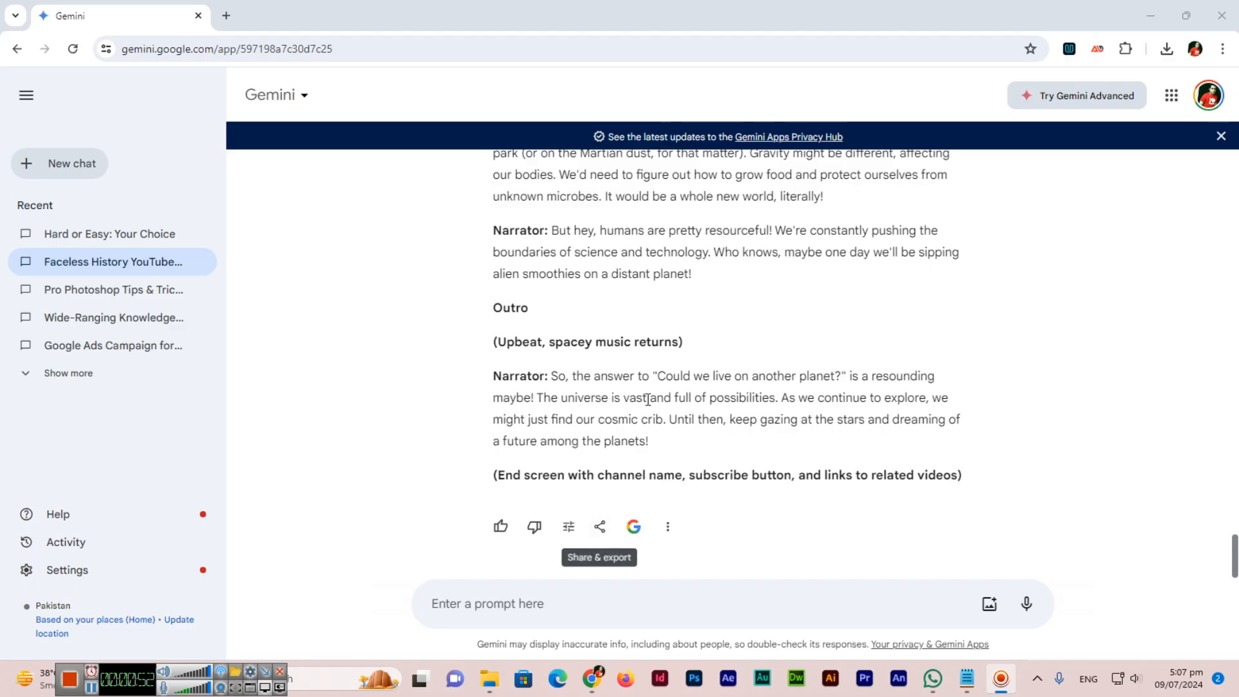
pyautogui.moveTo(627, 413)
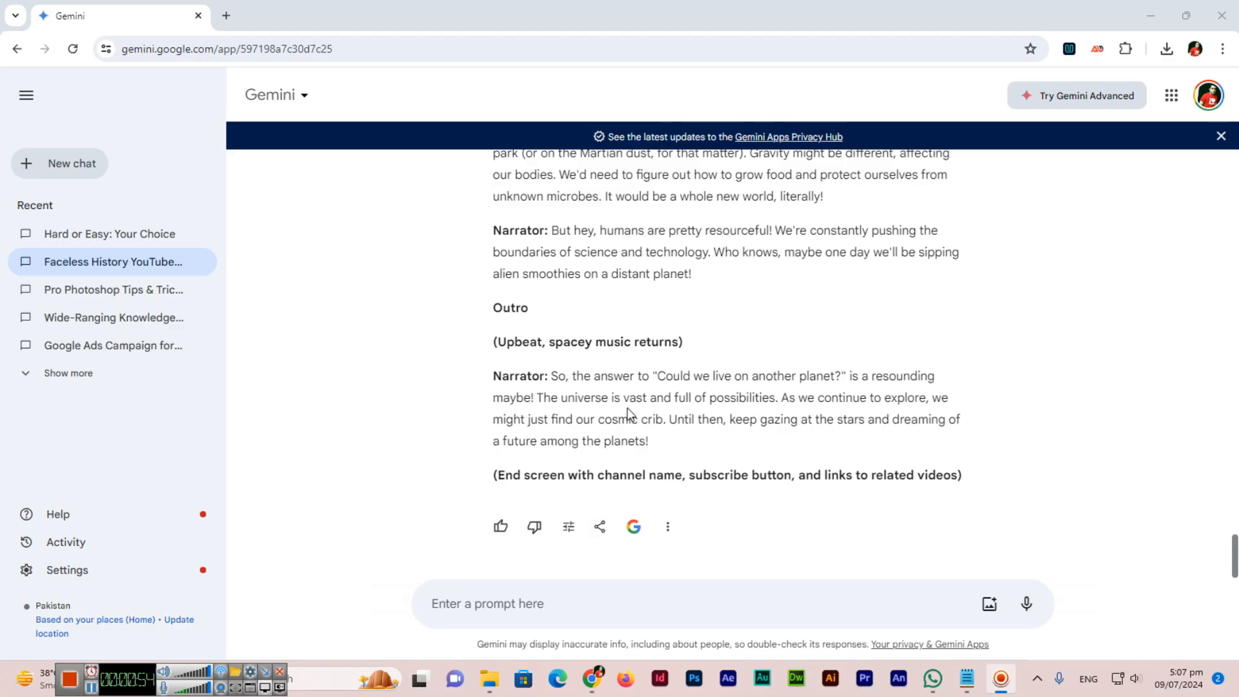
pyautogui.scroll(3)
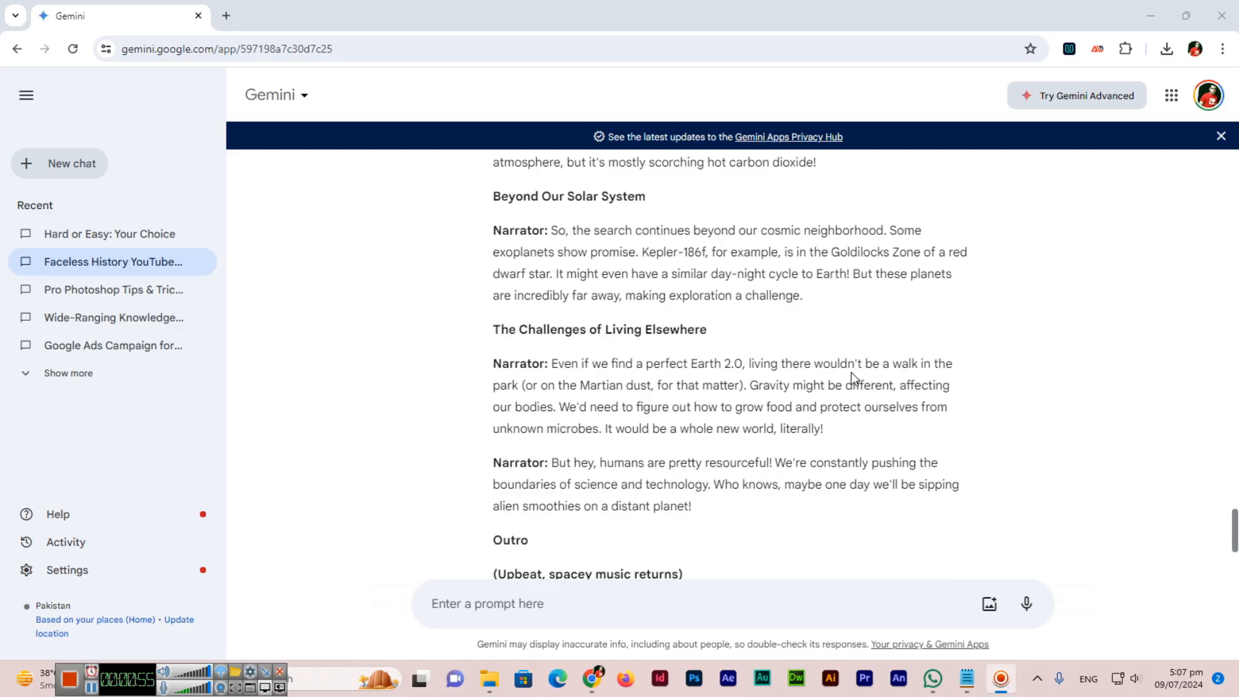
pyautogui.scroll(-3)
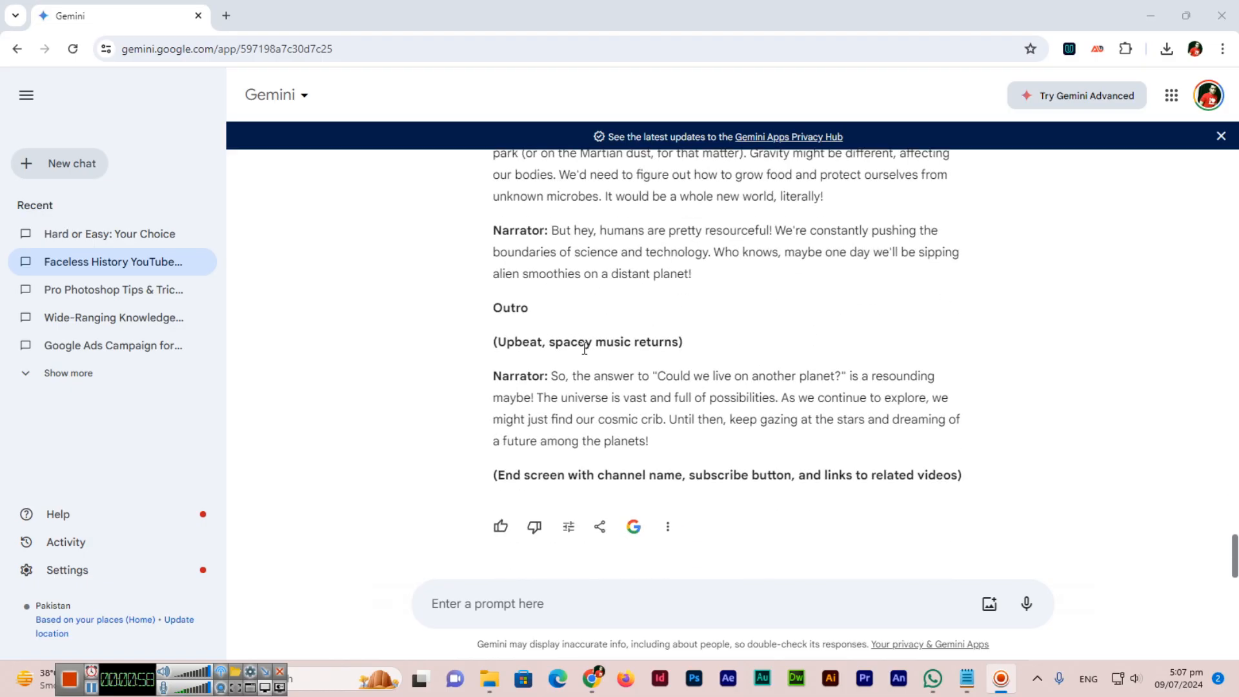
pyautogui.moveTo(599, 527)
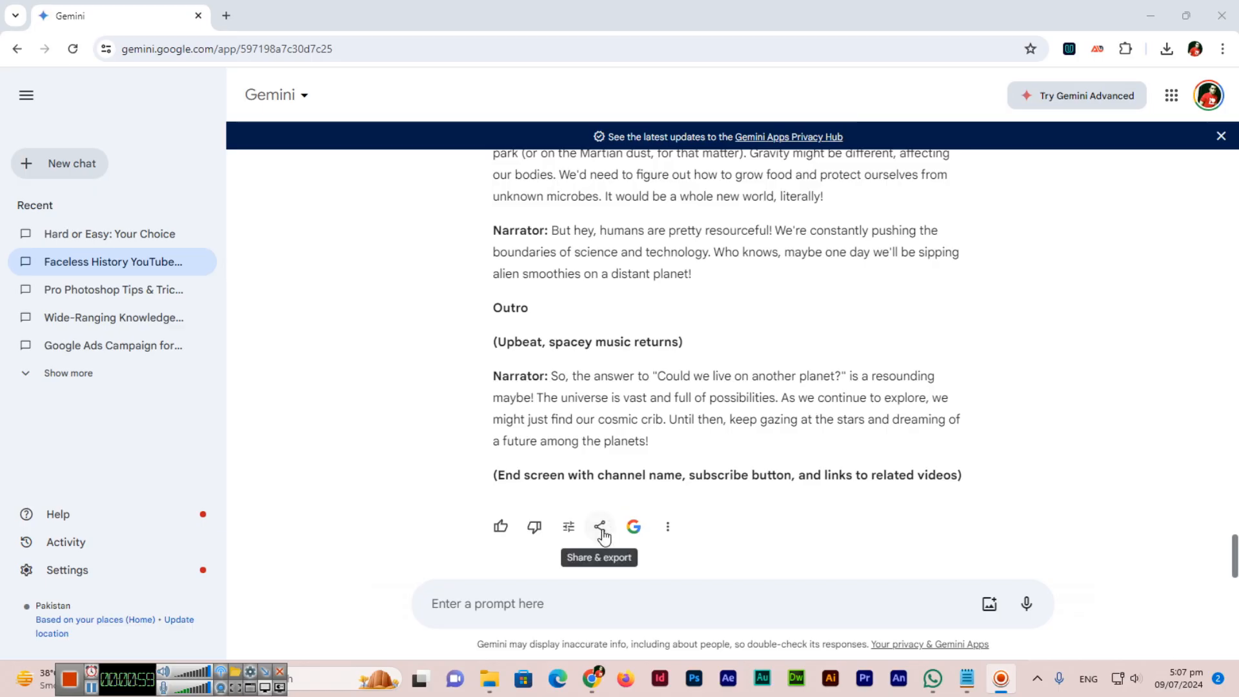
pyautogui.click(599, 527)
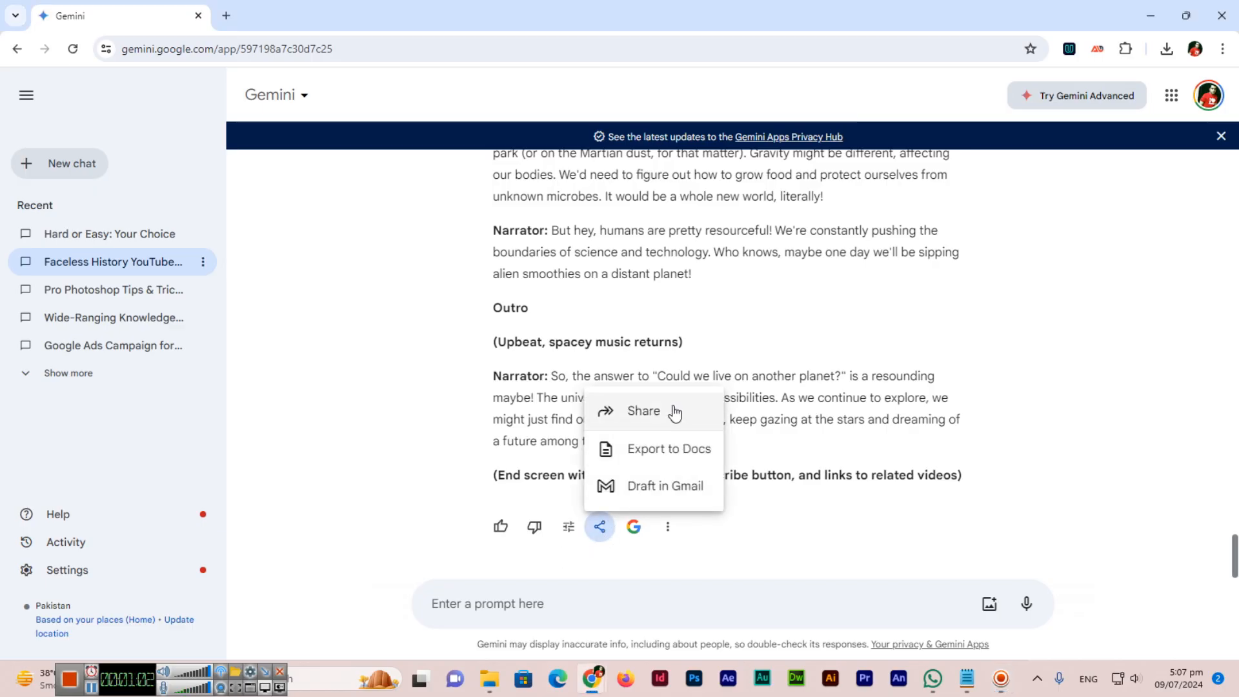
pyautogui.moveTo(694, 498)
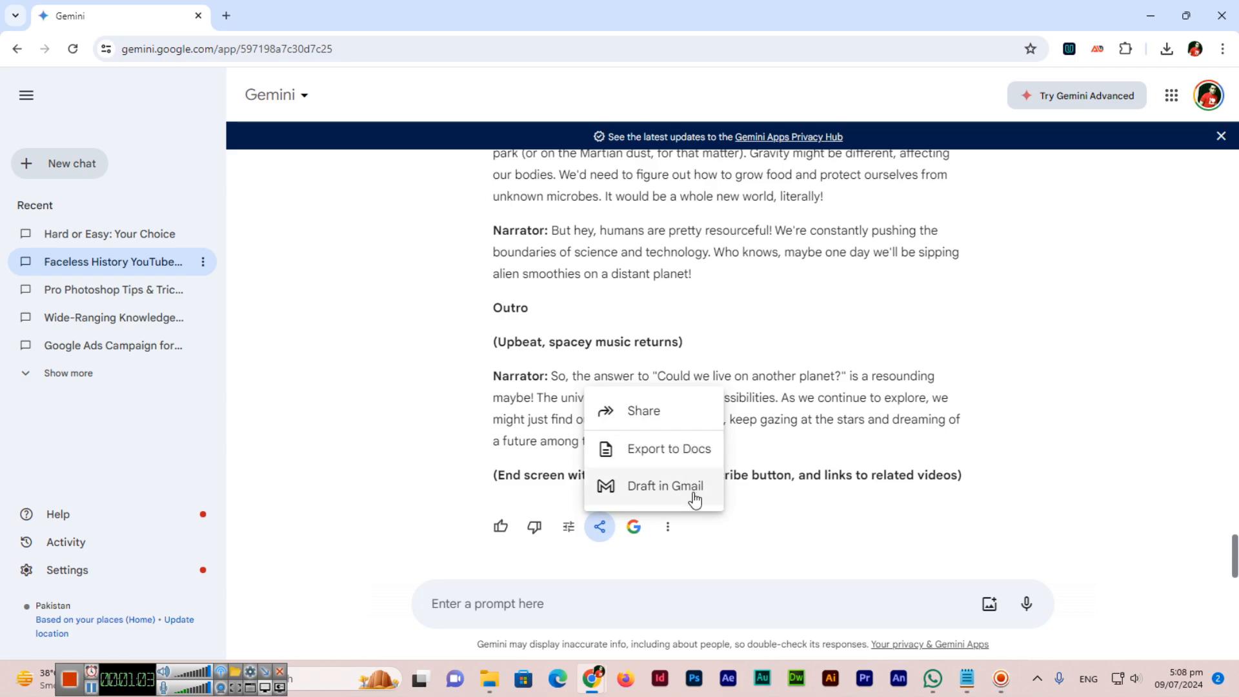
pyautogui.moveTo(670, 419)
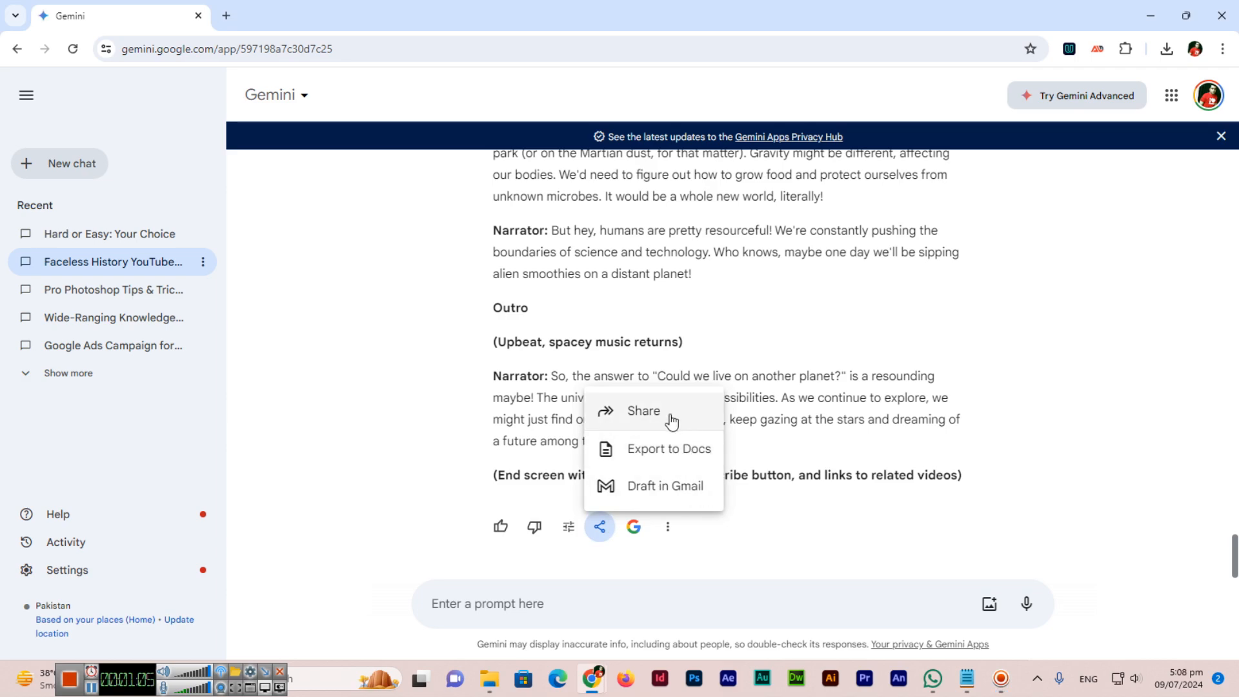
# Choose Share and create a public link for 'This prompt & response'.
pyautogui.click(643, 411)
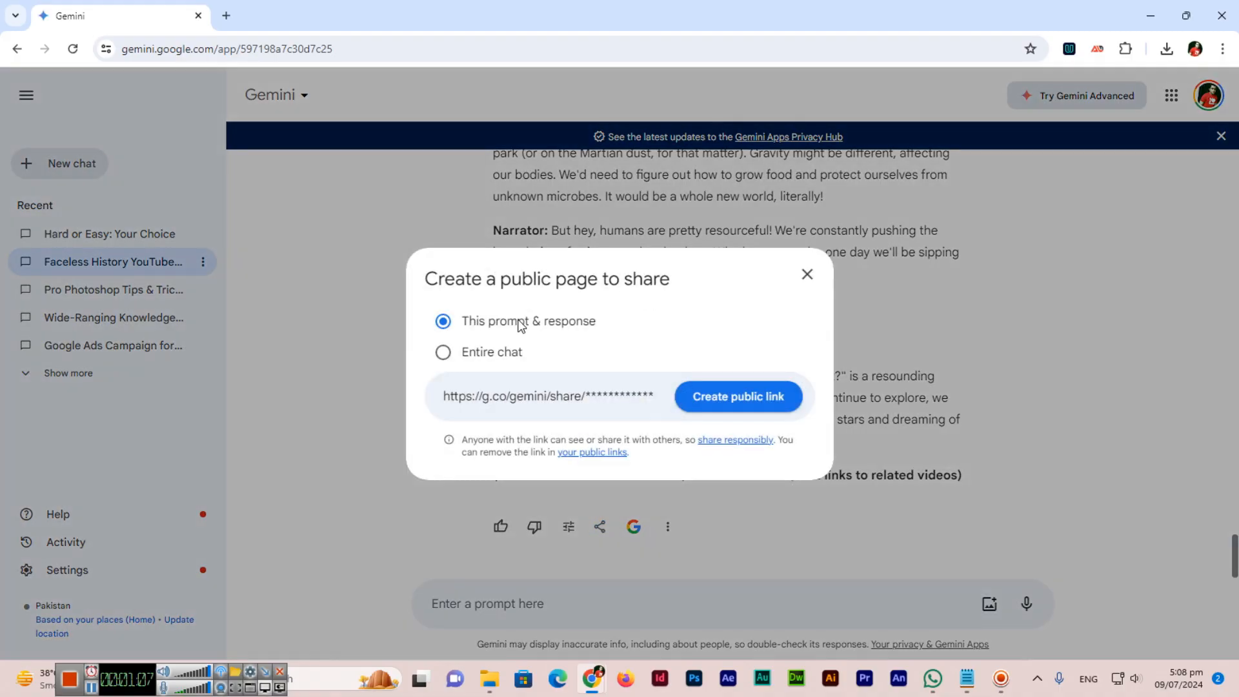
pyautogui.moveTo(524, 331)
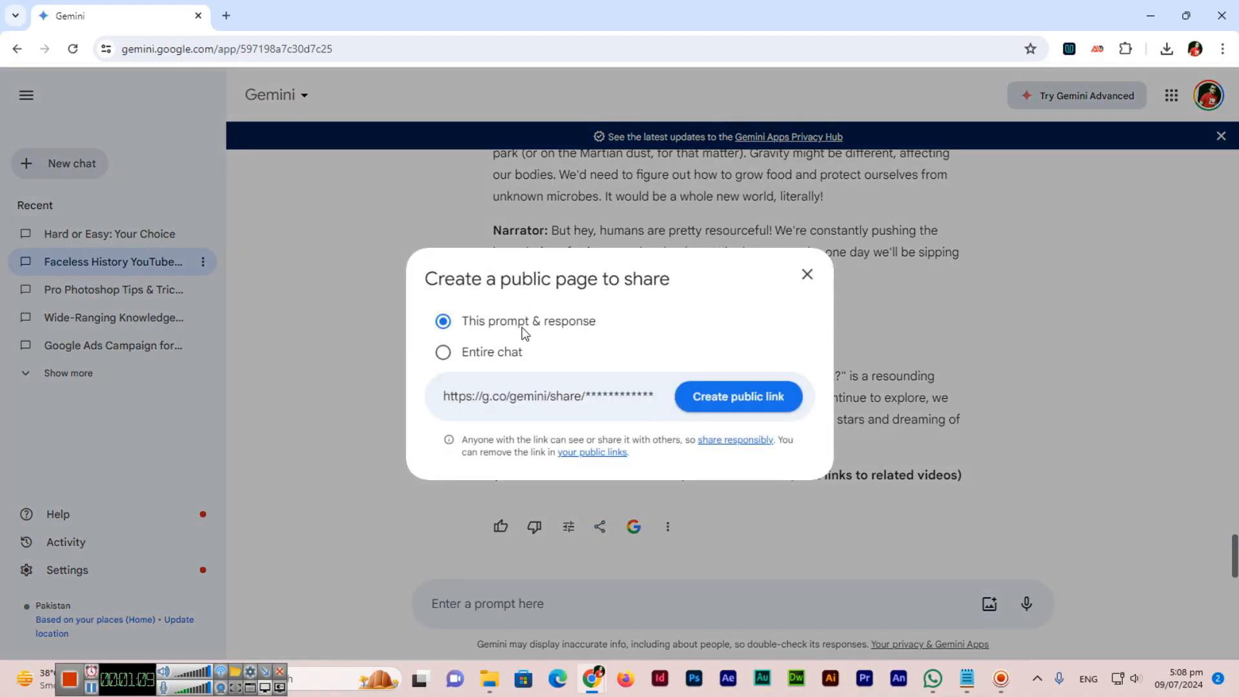
pyautogui.moveTo(504, 353)
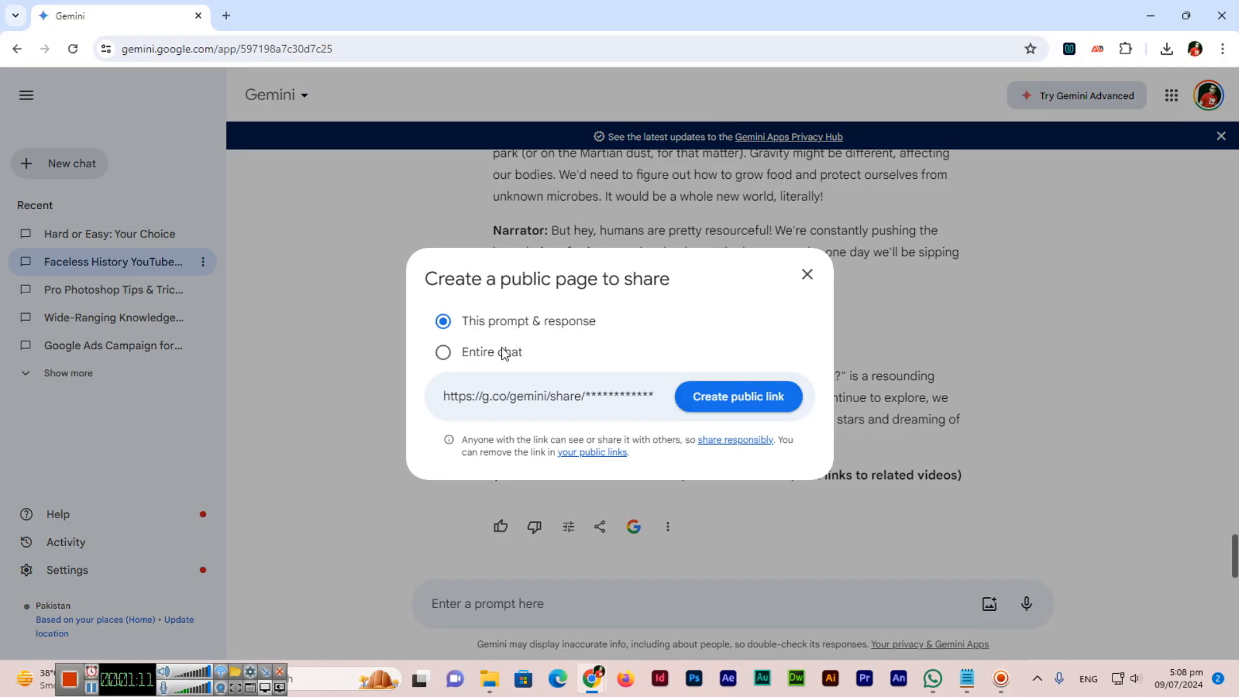
pyautogui.moveTo(506, 362)
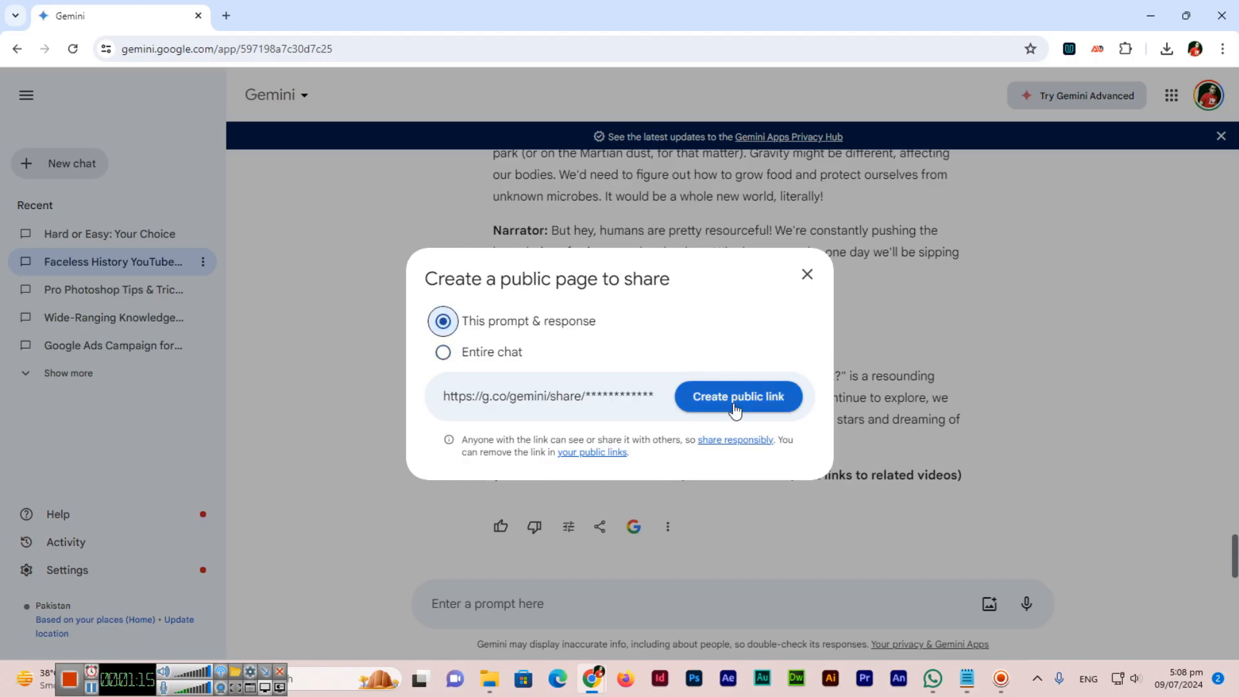
pyautogui.moveTo(747, 408)
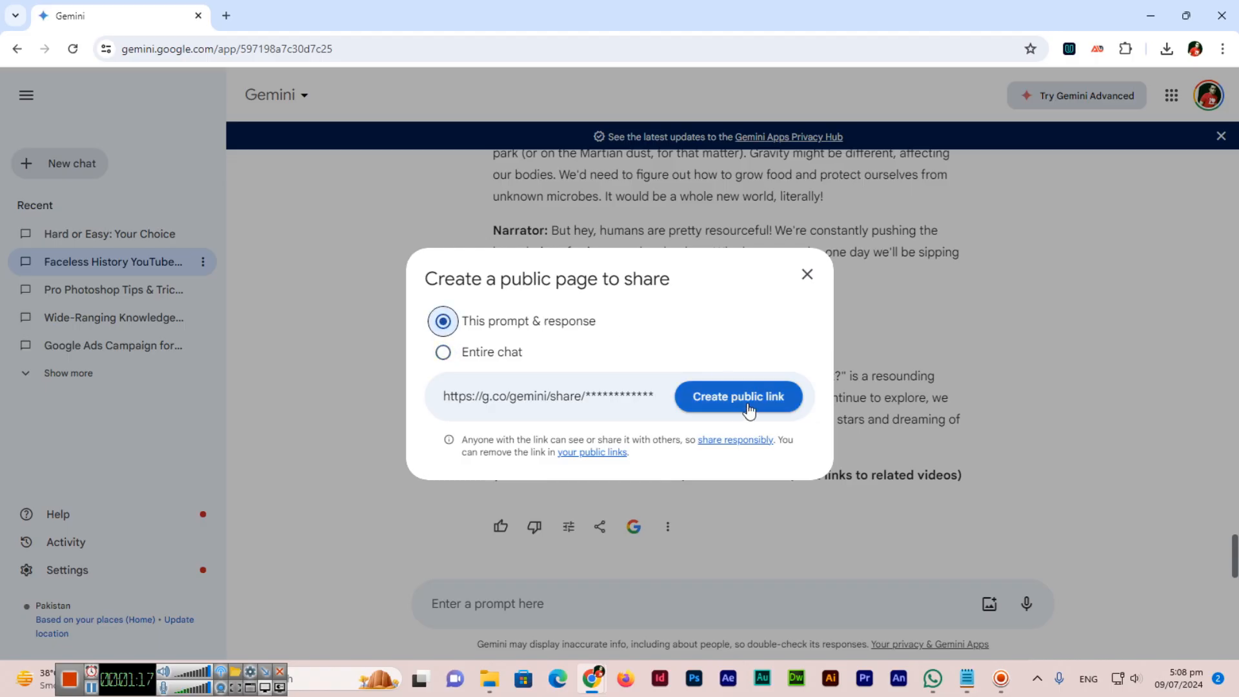
pyautogui.click(737, 396)
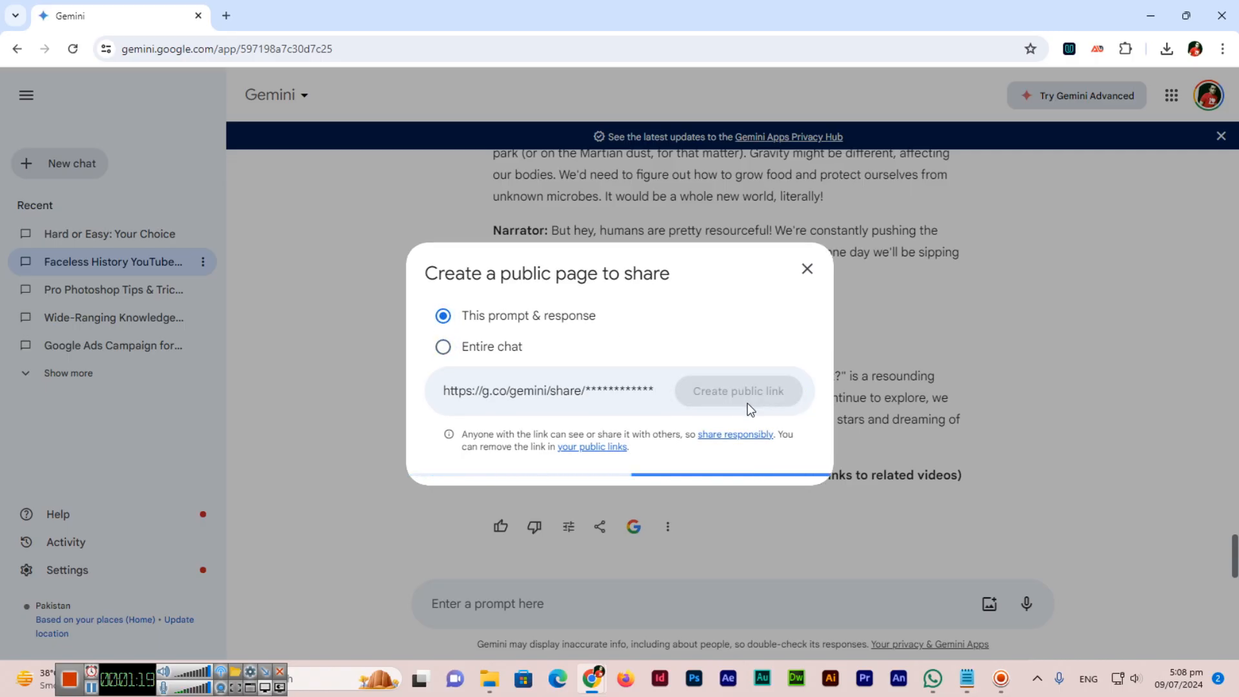
# Once the public page is created, copy its share link.
pyautogui.click(735, 391)
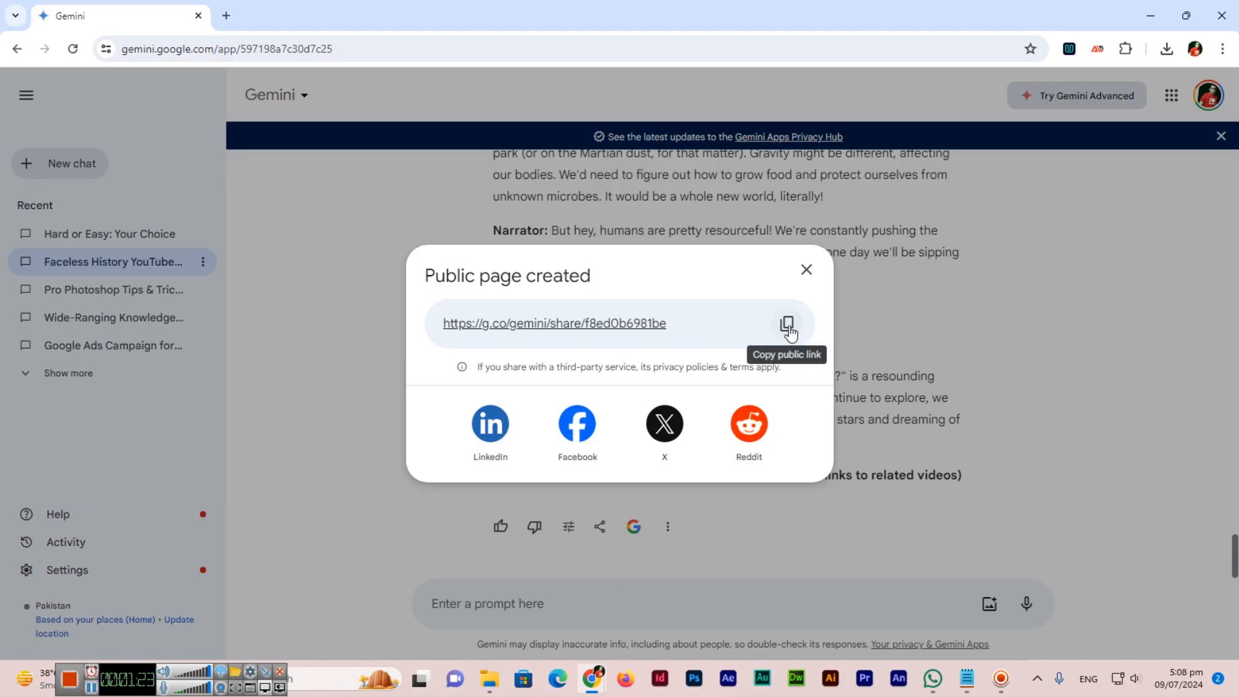
pyautogui.click(785, 323)
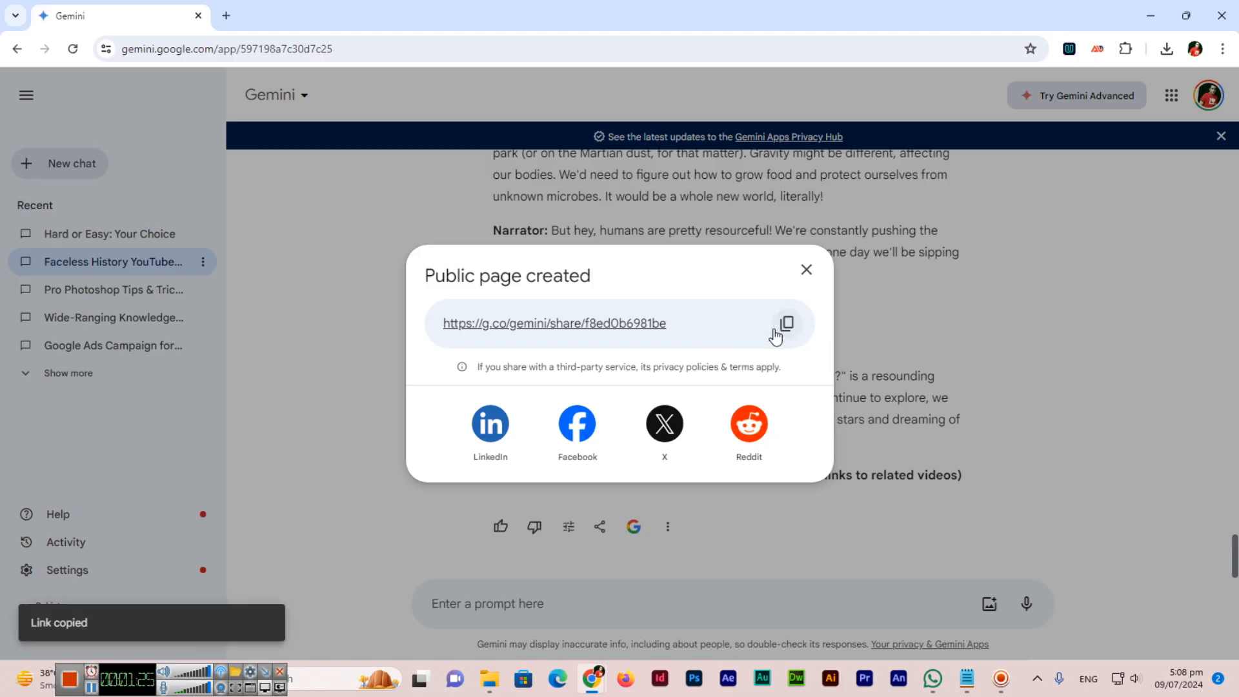
pyautogui.moveTo(503, 382)
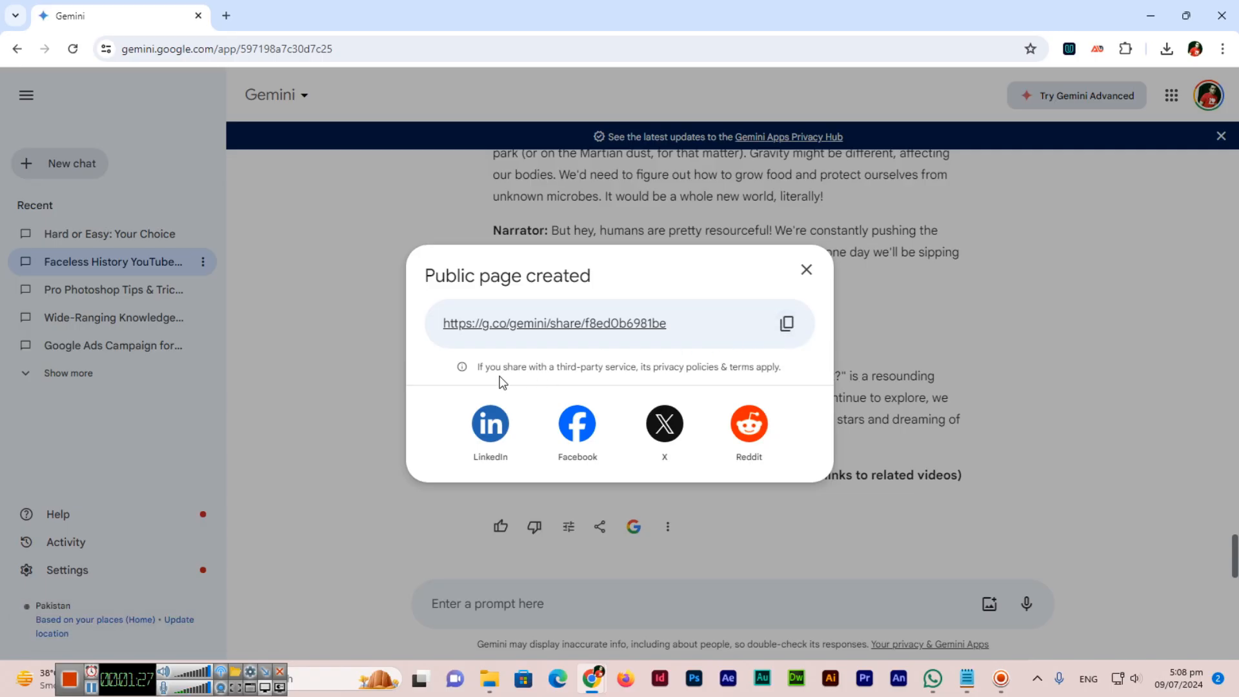
pyautogui.moveTo(630, 372)
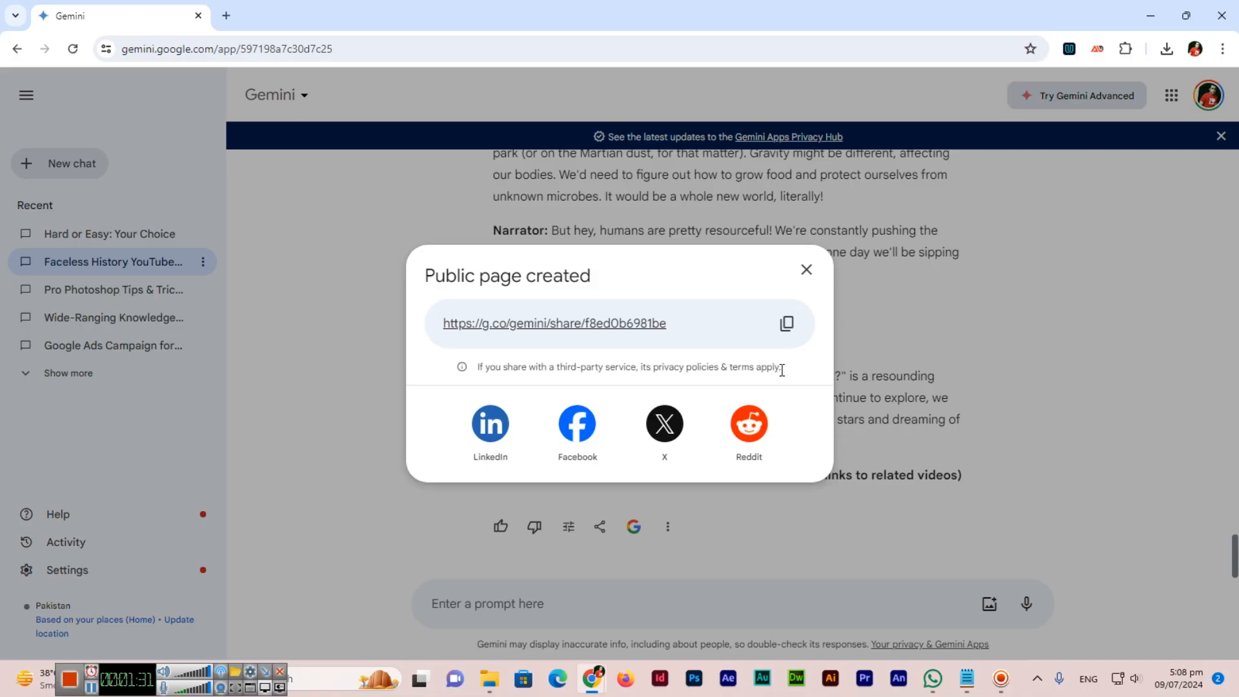
pyautogui.moveTo(496, 433)
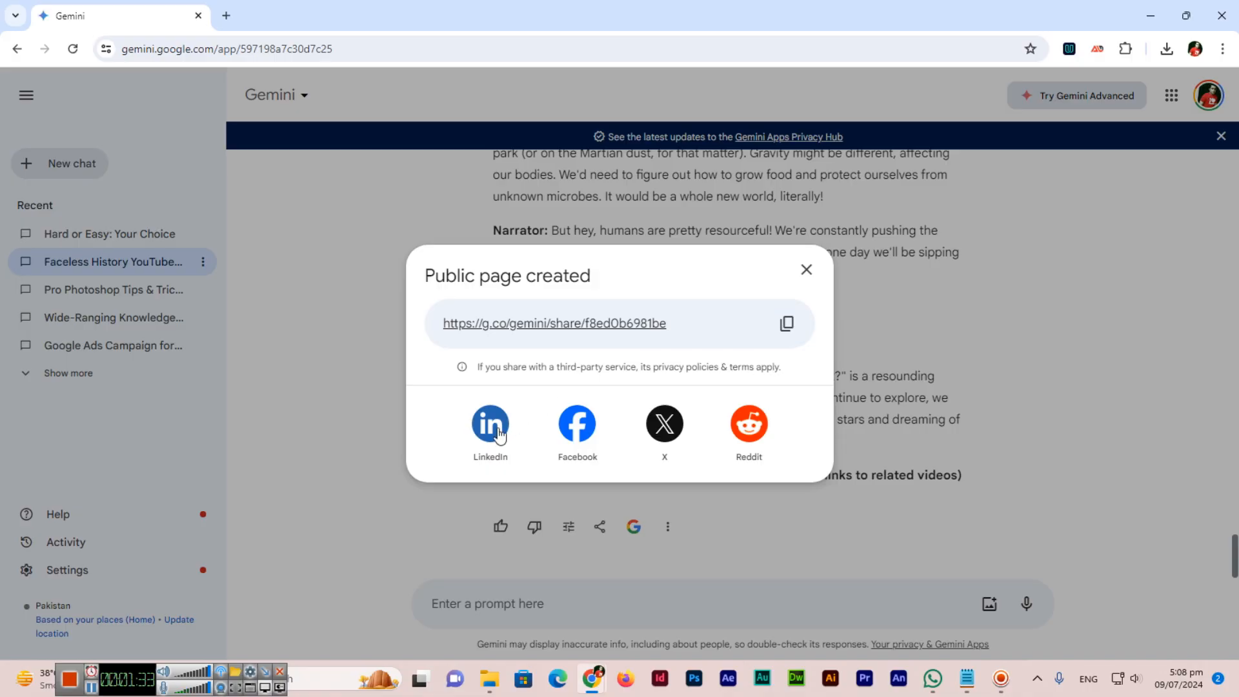
pyautogui.moveTo(751, 427)
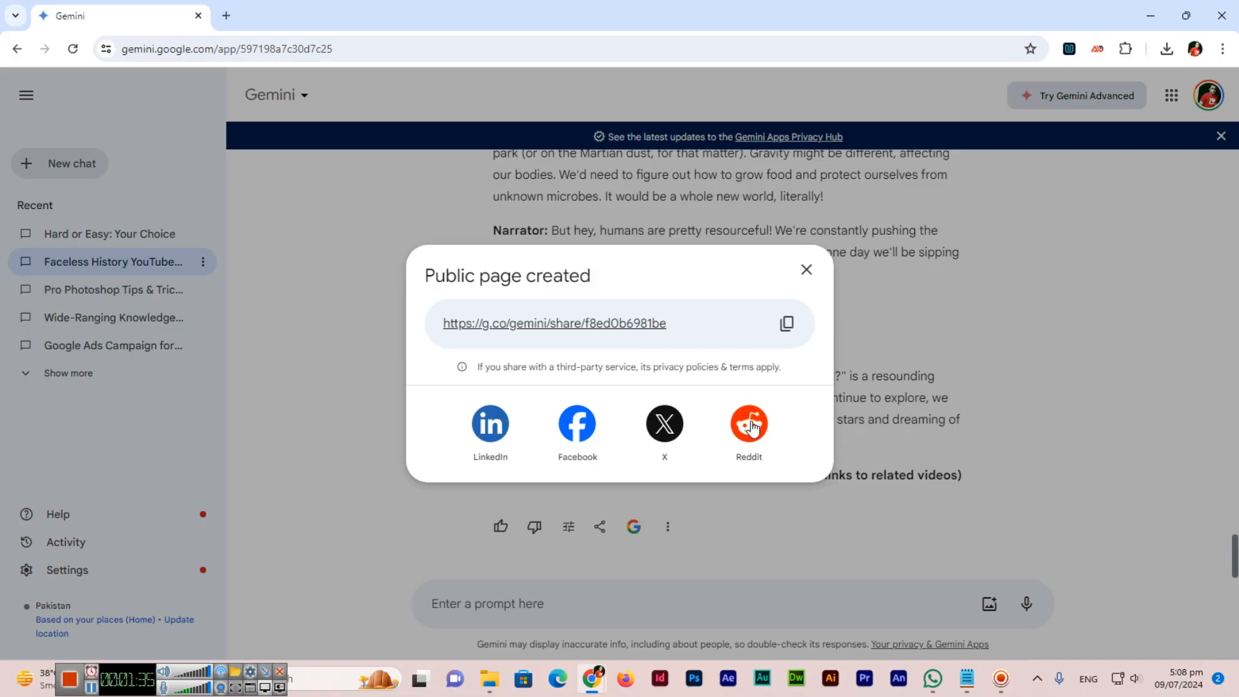
pyautogui.moveTo(786, 324)
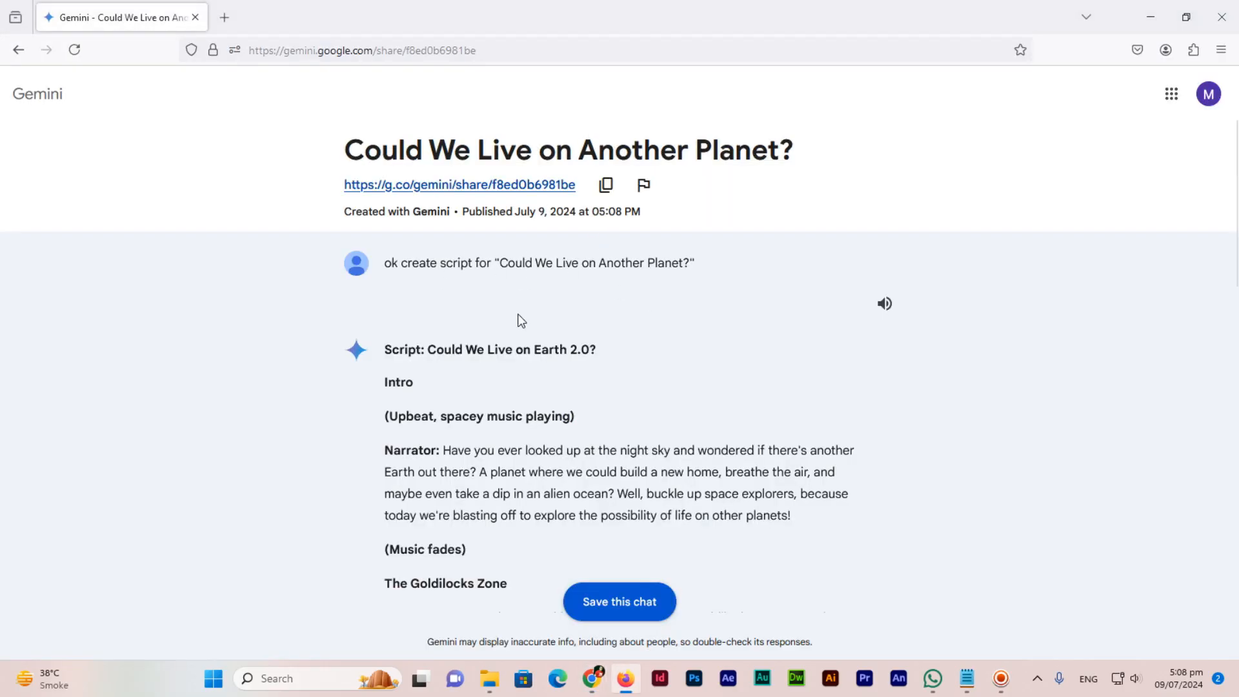
# Open the shared planet script page in Firefox and scroll through to the Outro.
pyautogui.click(619, 602)
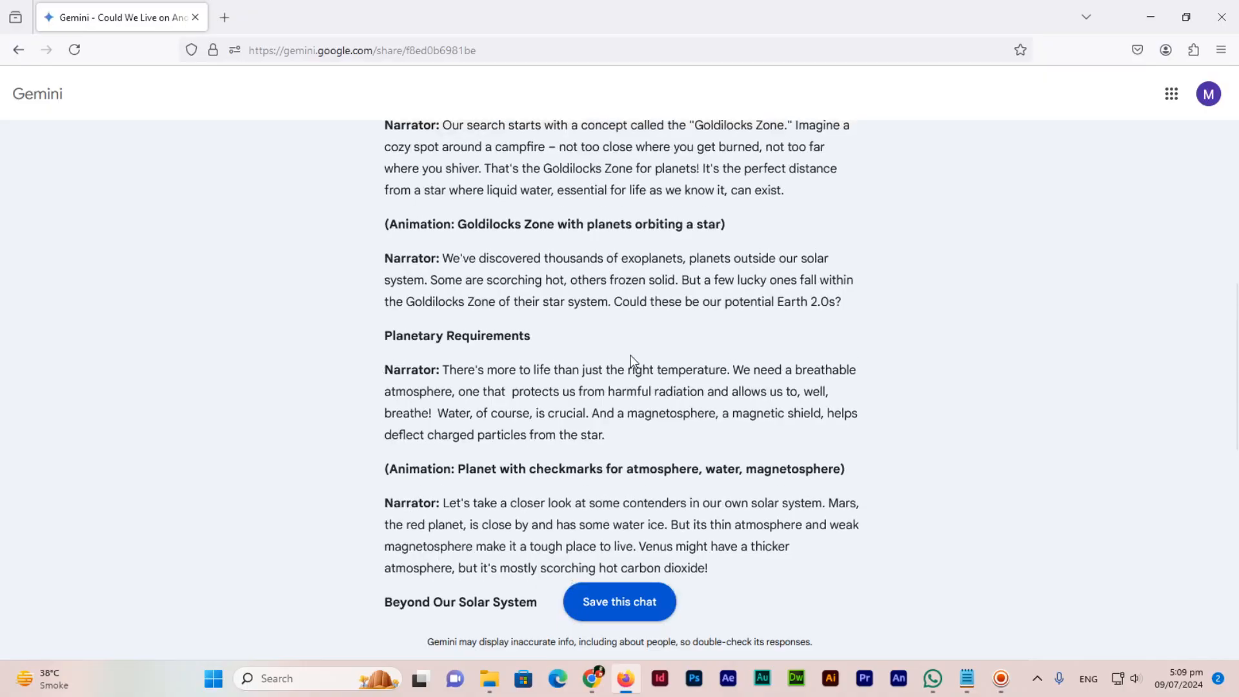
pyautogui.scroll(3)
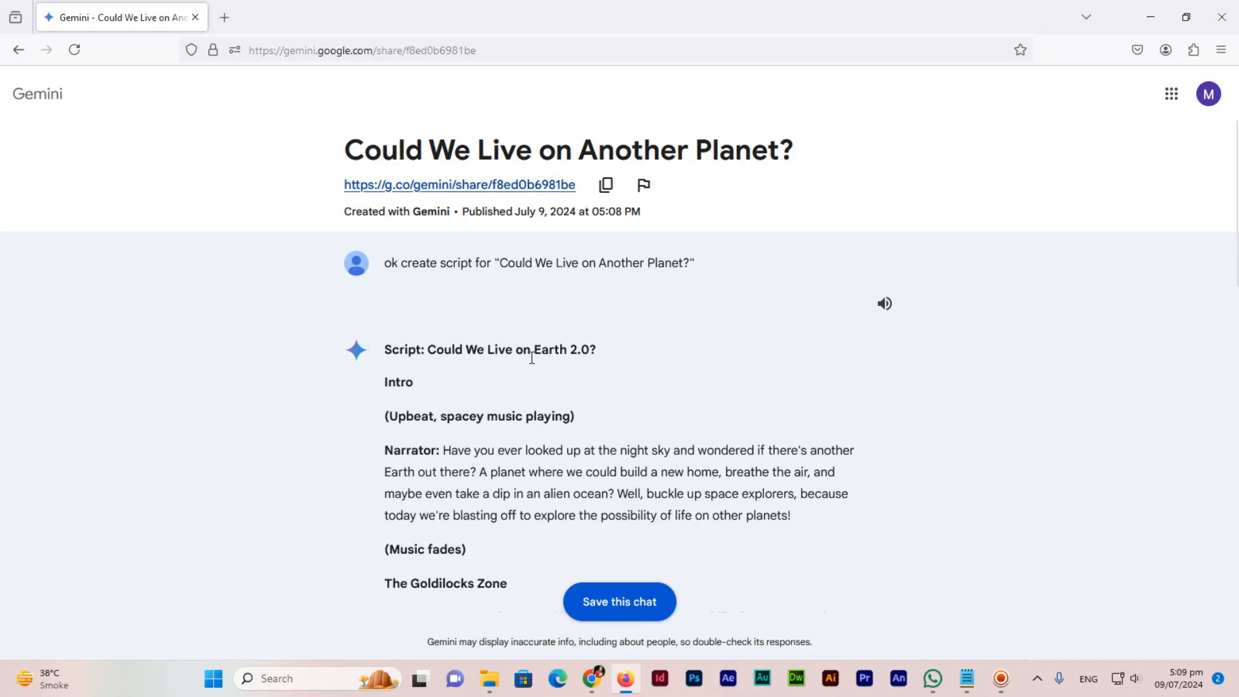
pyautogui.moveTo(496, 365)
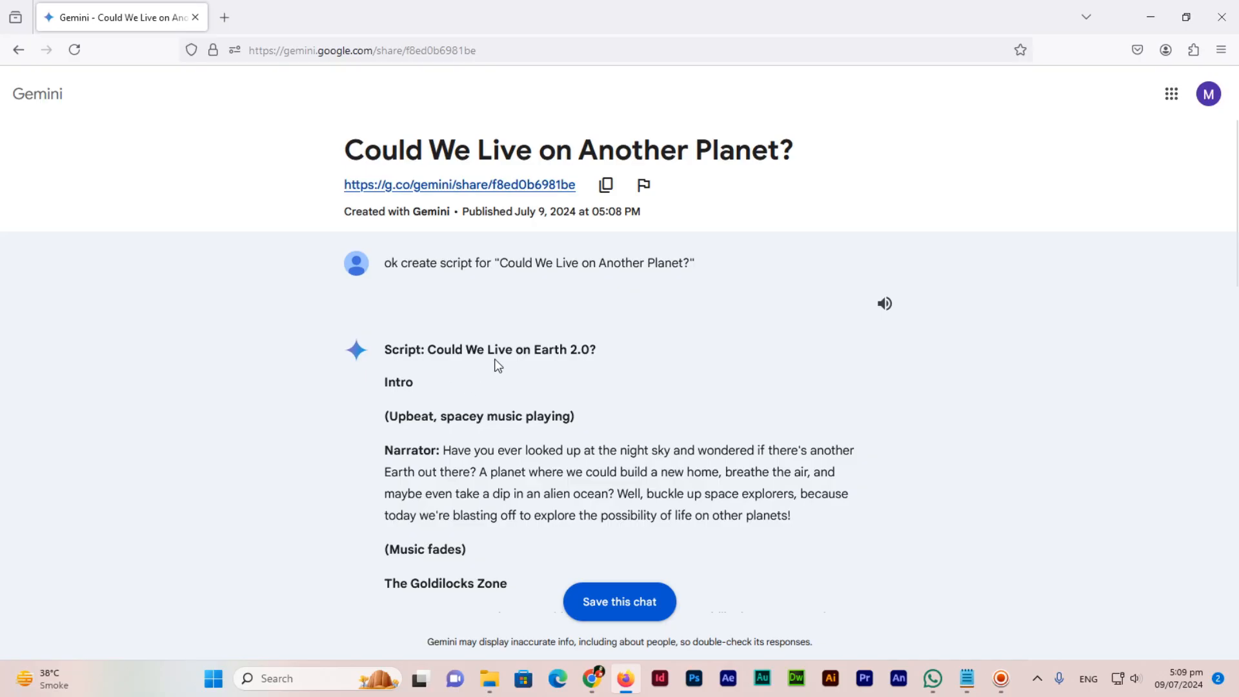
pyautogui.scroll(-3)
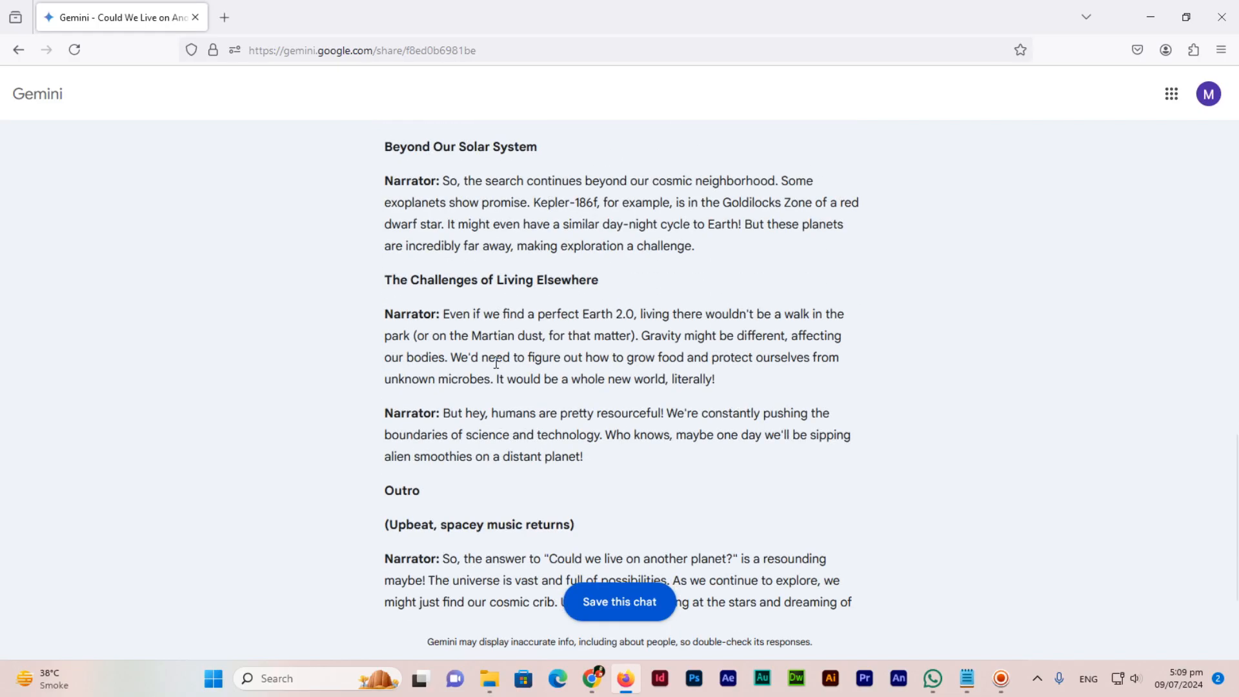
pyautogui.scroll(-3)
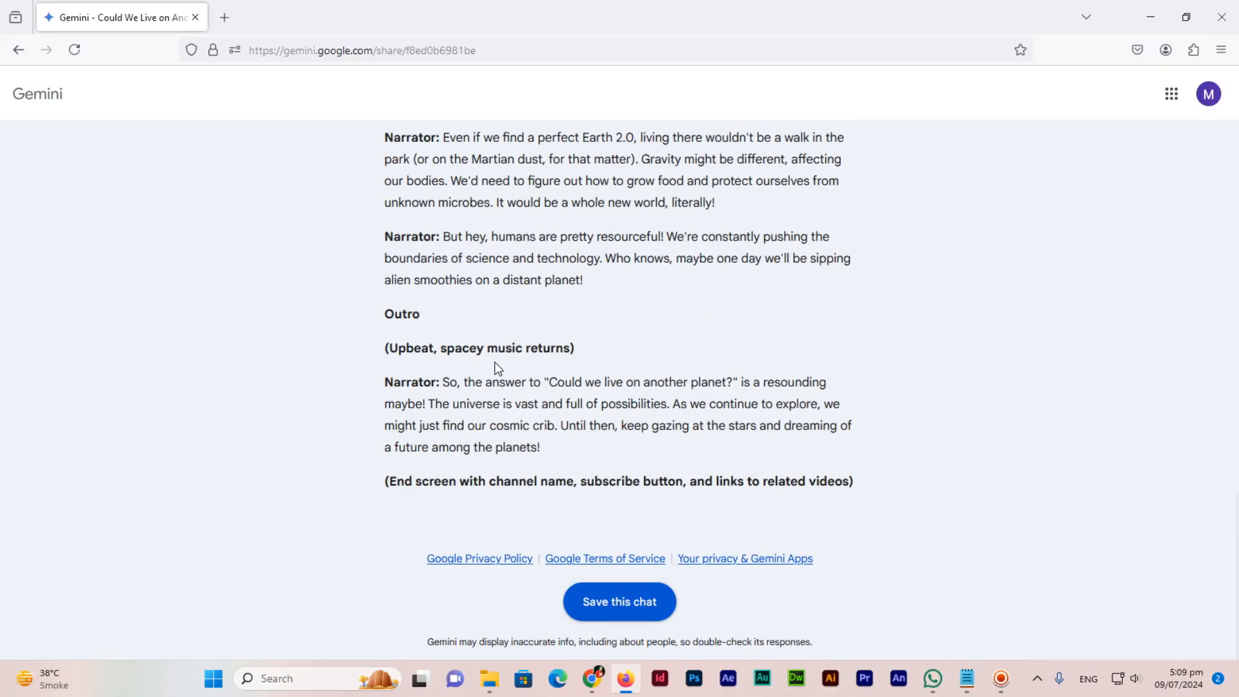
pyautogui.moveTo(619, 514)
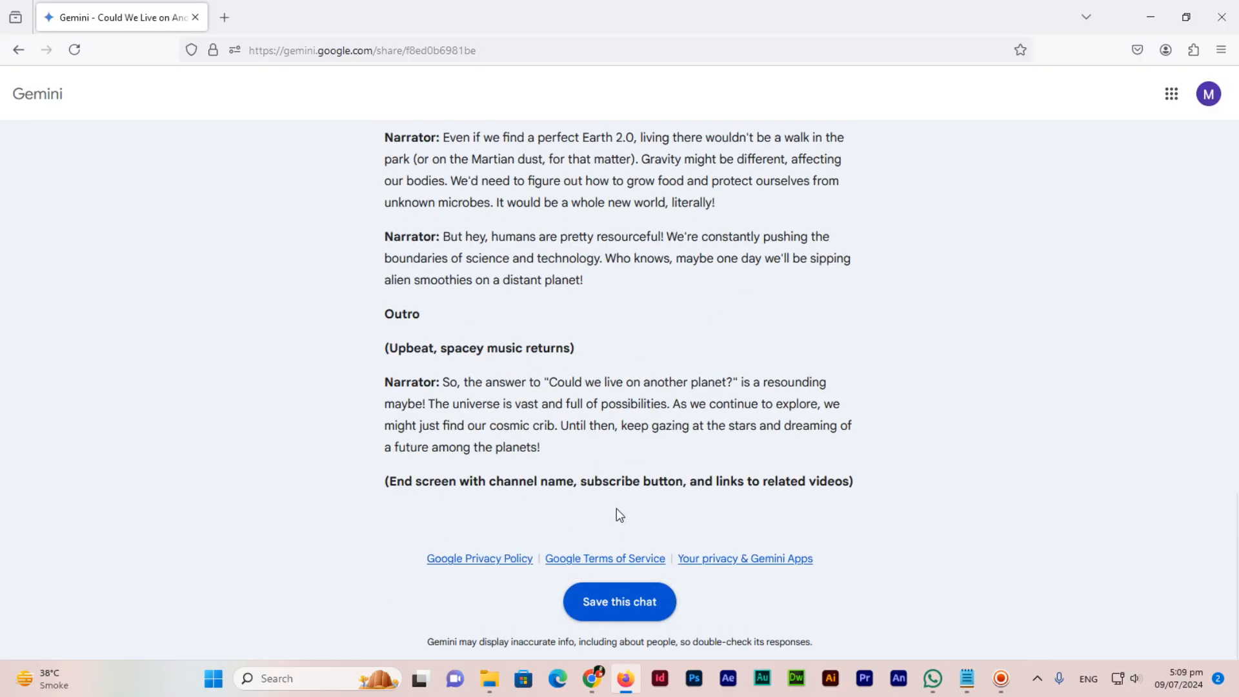
pyautogui.moveTo(620, 602)
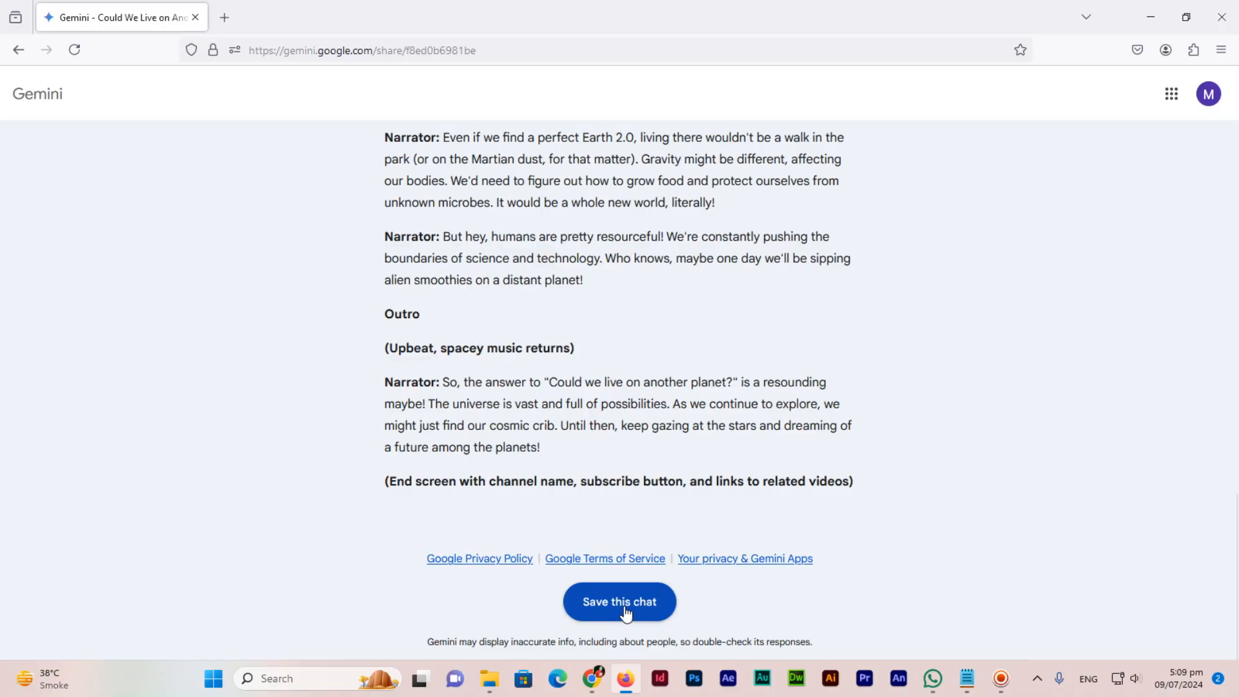